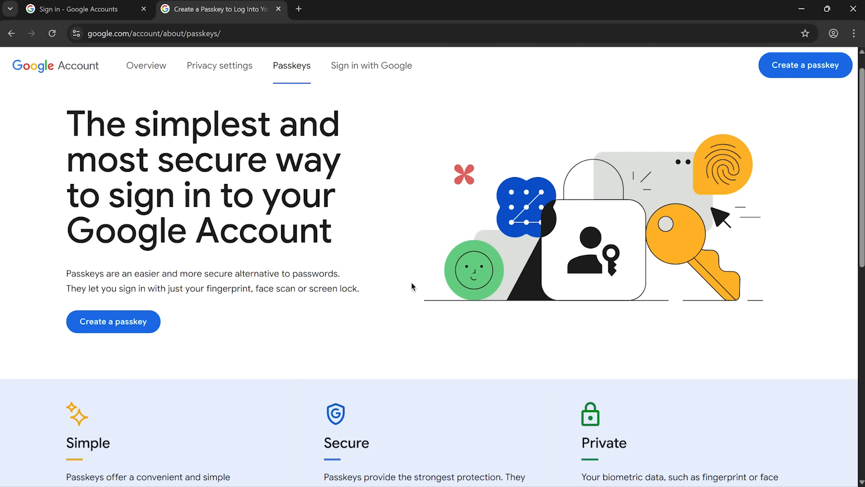
{"action": "mouse_move", "coordinate": [229, 122]}
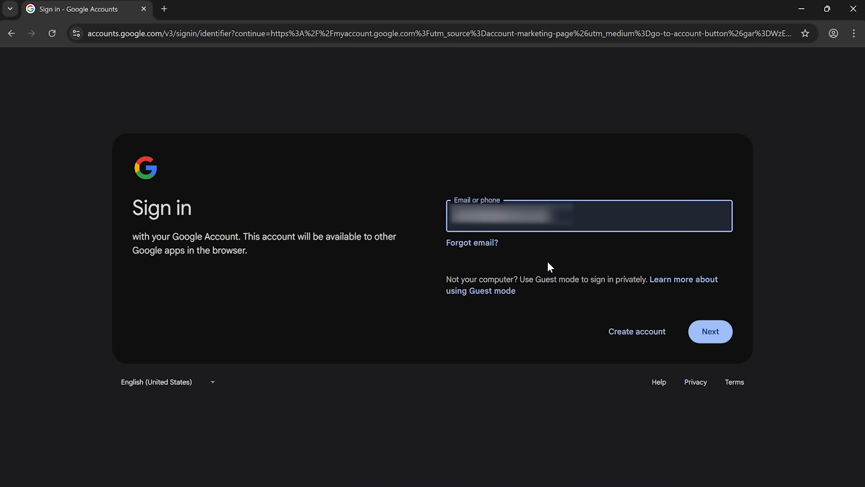
Sign in with the account email and the saved password to reach the account home page.
{"action": "left_click", "coordinate": [711, 331]}
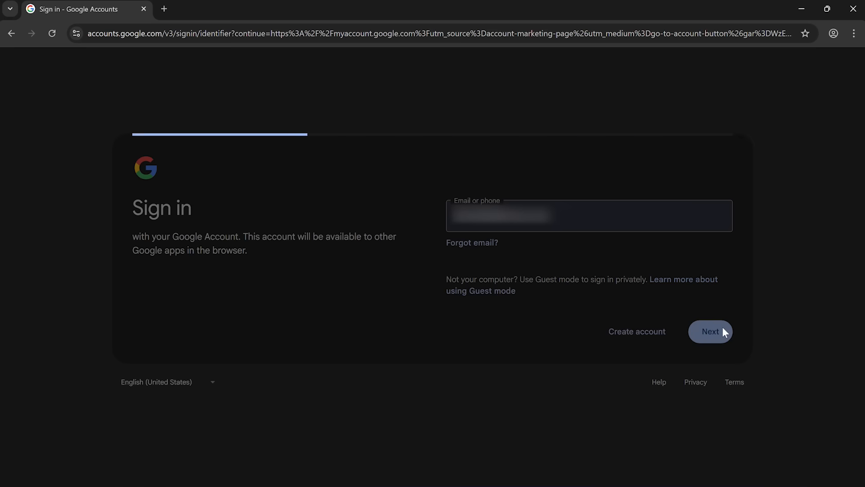
{"action": "left_click", "coordinate": [710, 331]}
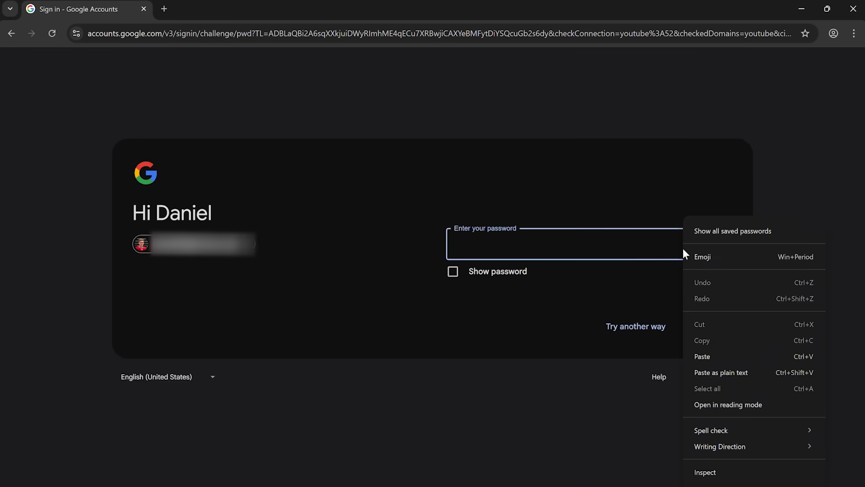
{"action": "left_click", "coordinate": [702, 356]}
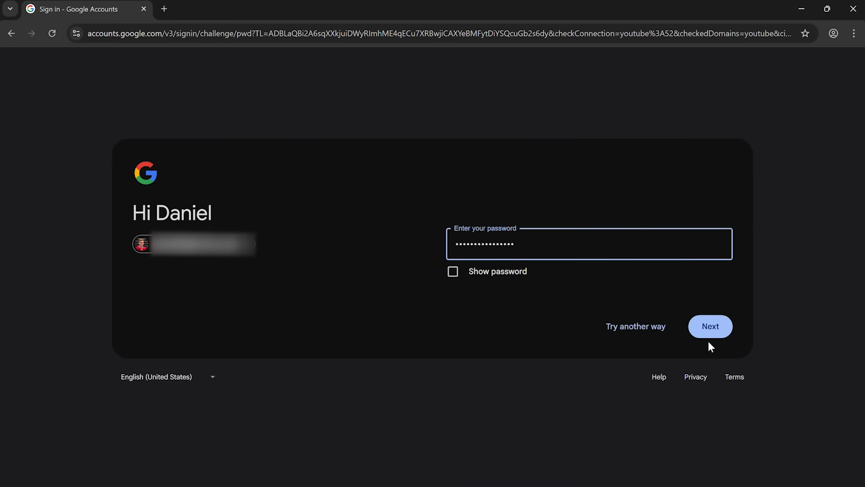
{"action": "left_click", "coordinate": [710, 326]}
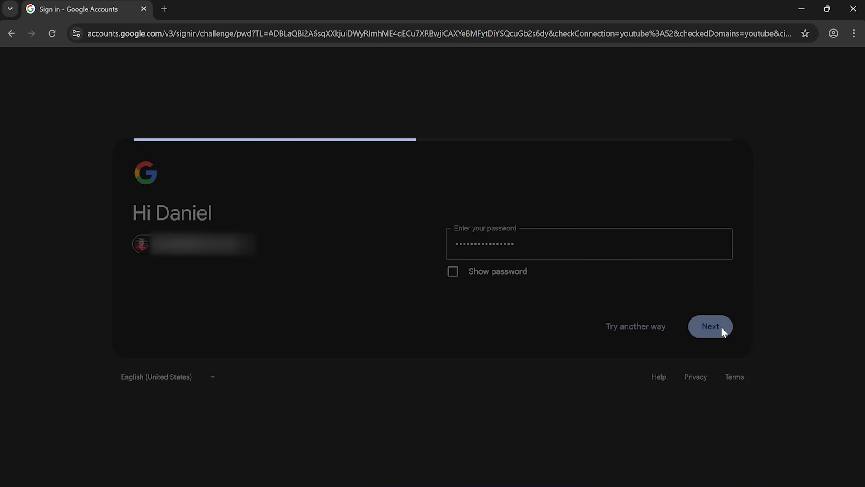
{"action": "left_click", "coordinate": [710, 327]}
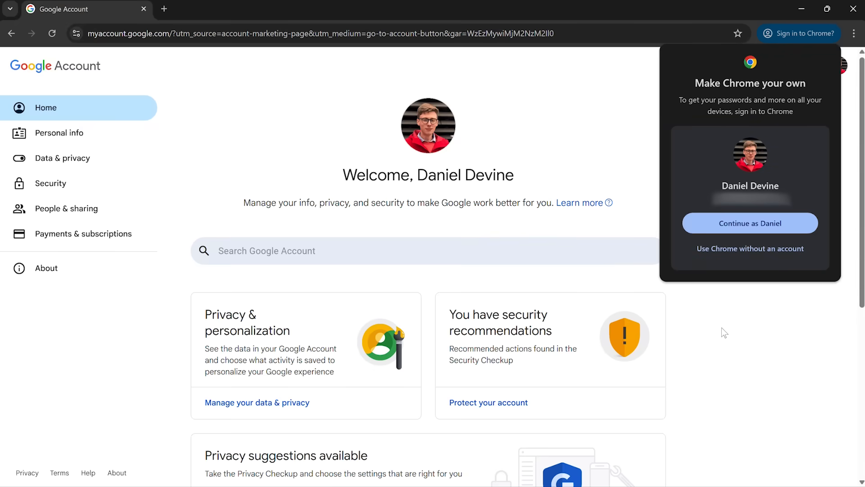
{"action": "mouse_move", "coordinate": [839, 133]}
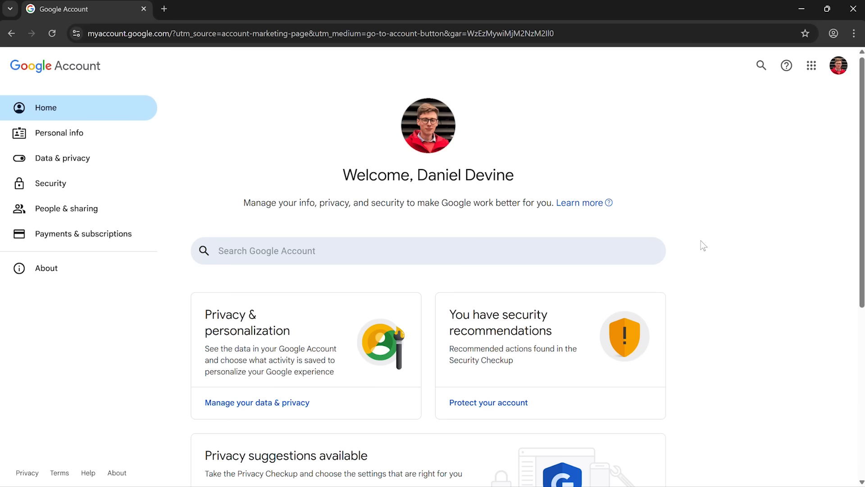
{"action": "mouse_move", "coordinate": [723, 211]}
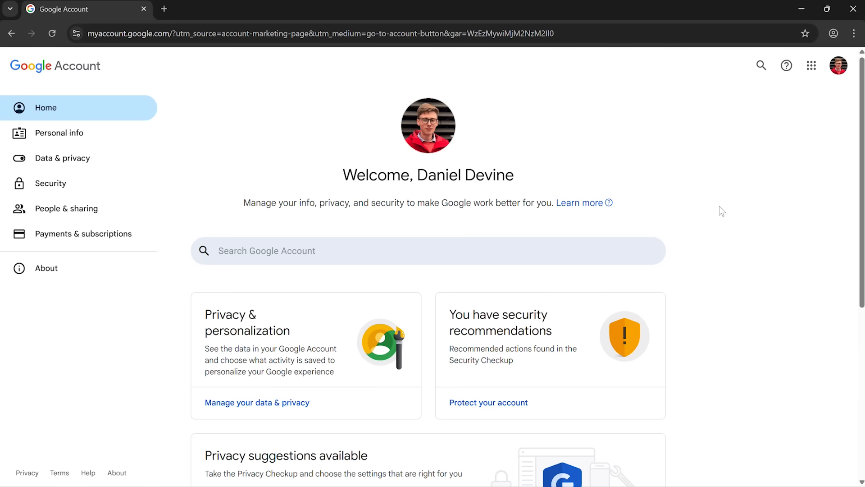
{"action": "mouse_move", "coordinate": [802, 100]}
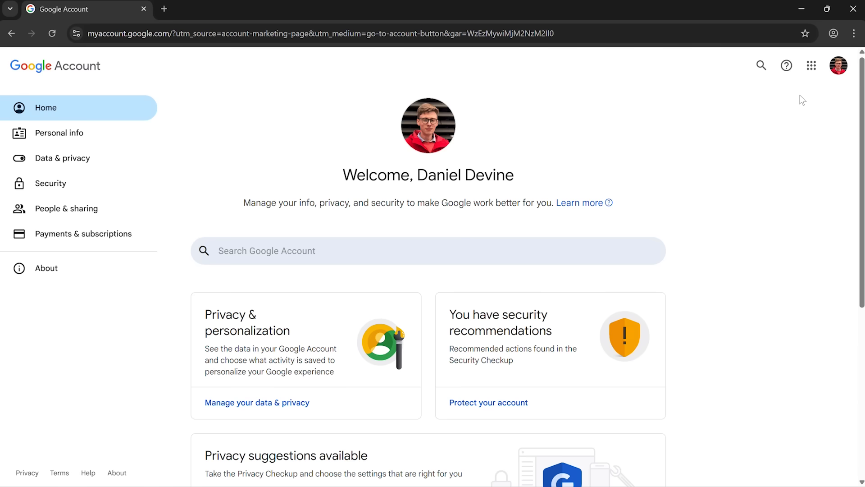
From the profile avatar, launch Manage your Google Account in a new tab.
{"action": "left_click", "coordinate": [838, 65]}
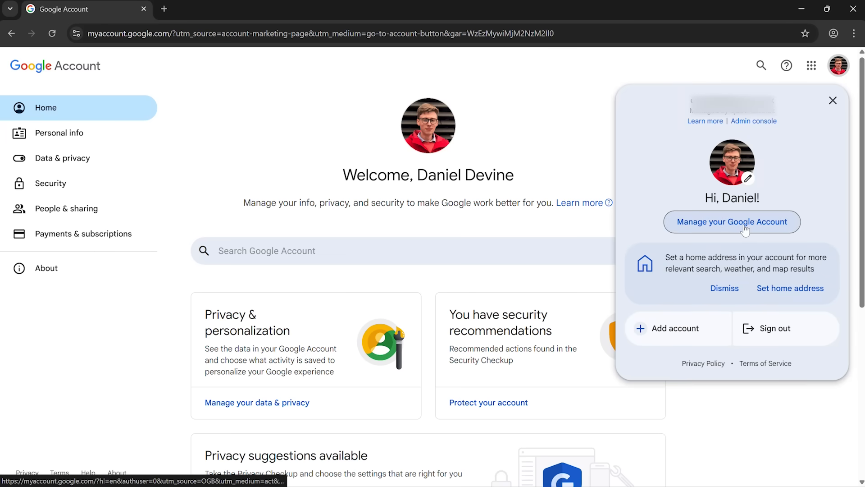
{"action": "left_click", "coordinate": [732, 222]}
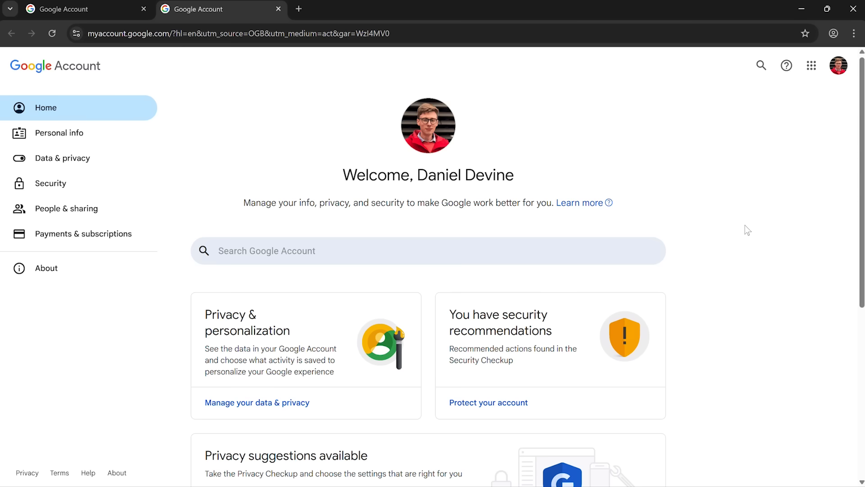
{"action": "mouse_move", "coordinate": [78, 175]}
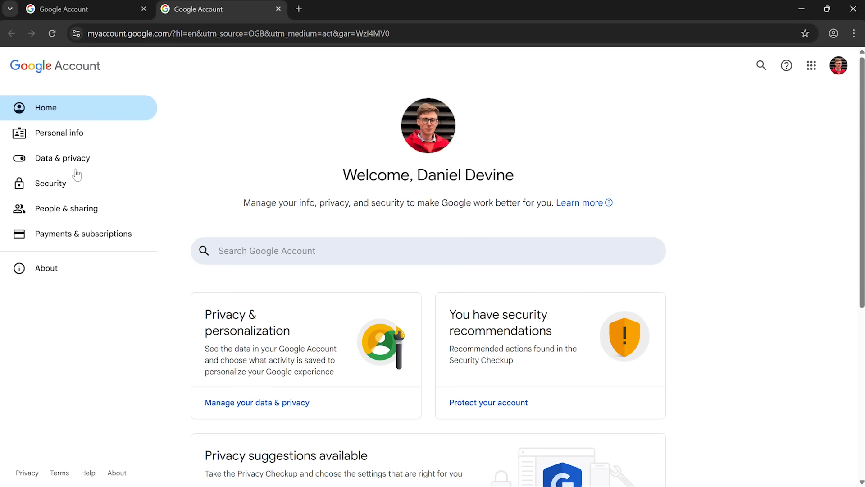
{"action": "mouse_move", "coordinate": [73, 188]}
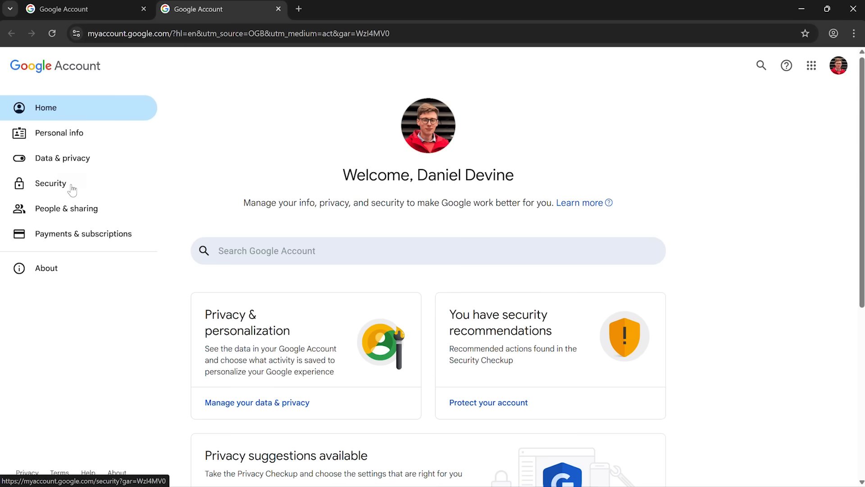
Go to Security and reach the Passkeys and security keys page under sign-in options.
{"action": "left_click", "coordinate": [50, 183]}
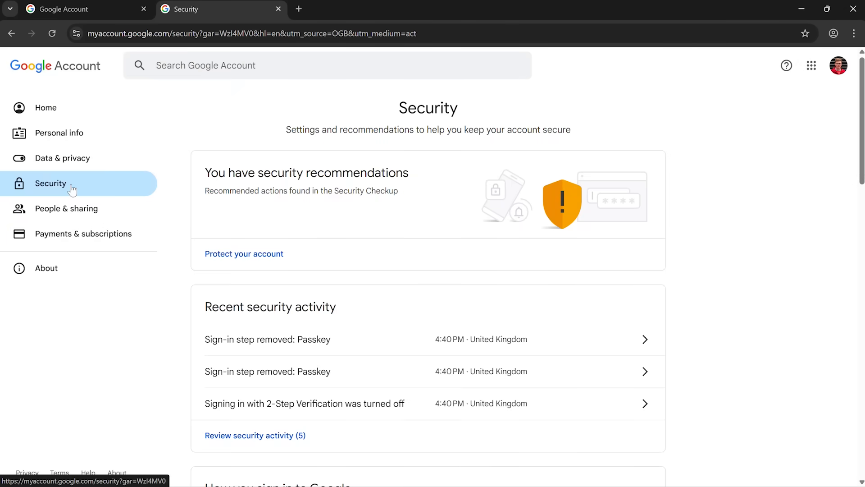
{"action": "mouse_move", "coordinate": [539, 311]}
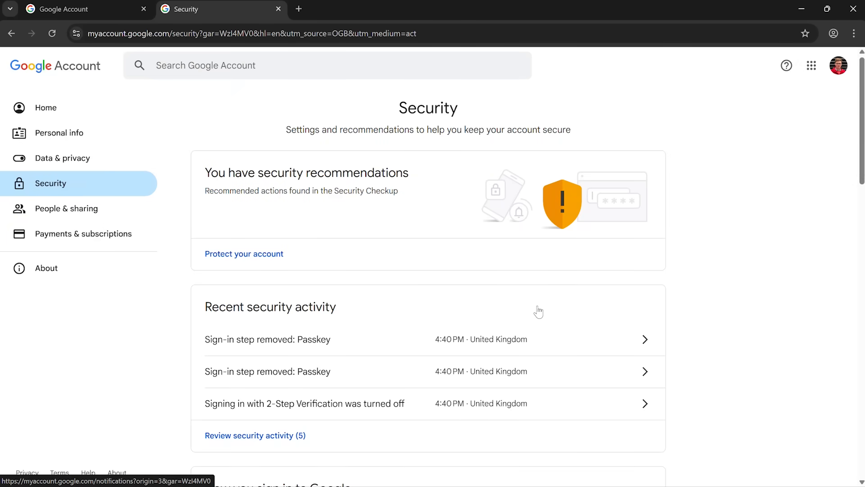
{"action": "scroll", "scroll_direction": "down", "scroll_amount": 3}
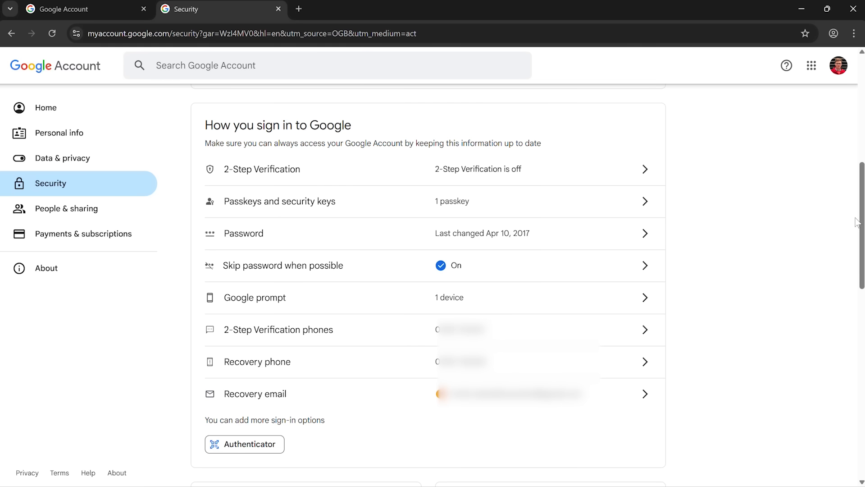
{"action": "mouse_move", "coordinate": [677, 183]}
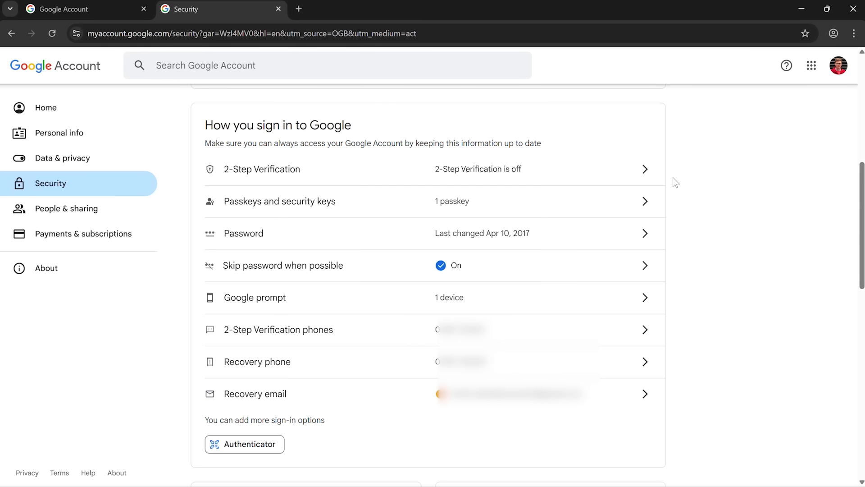
{"action": "mouse_move", "coordinate": [623, 206]}
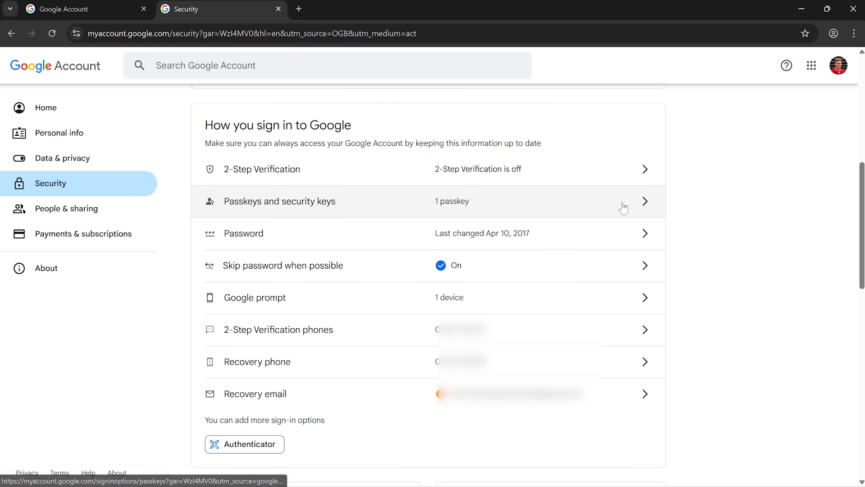
{"action": "mouse_move", "coordinate": [613, 232]}
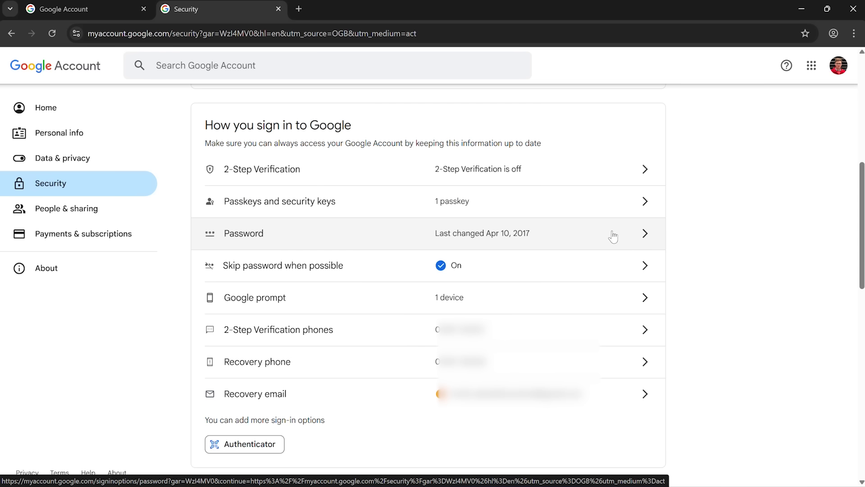
{"action": "mouse_move", "coordinate": [649, 169]}
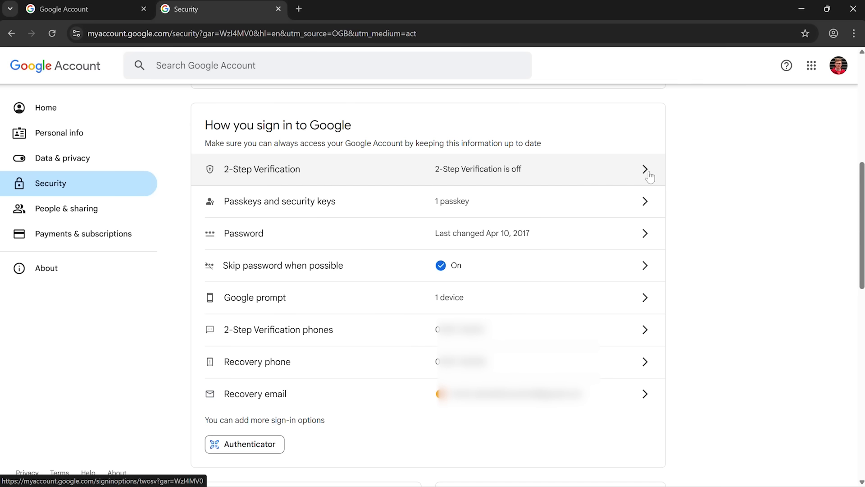
{"action": "mouse_move", "coordinate": [637, 201]}
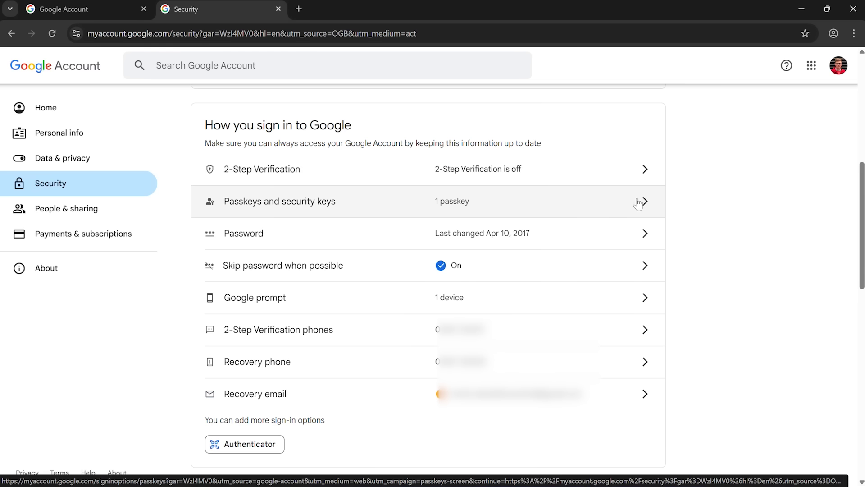
{"action": "mouse_move", "coordinate": [533, 205]}
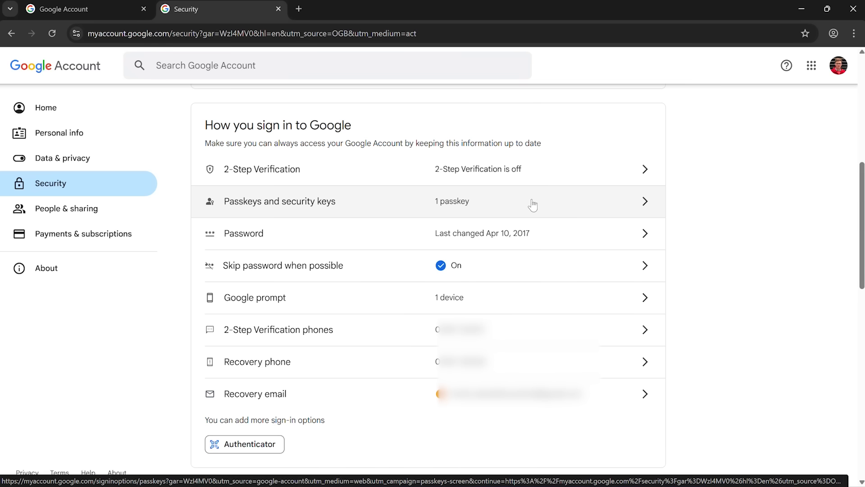
{"action": "left_click", "coordinate": [534, 201]}
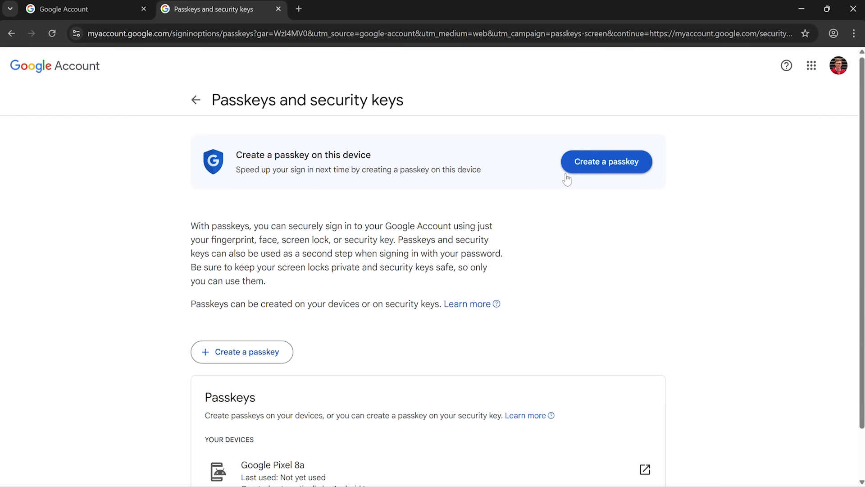
Create a passkey on this laptop, verify with the Windows Hello PIN, and dismiss the confirmation.
{"action": "left_click", "coordinate": [606, 161]}
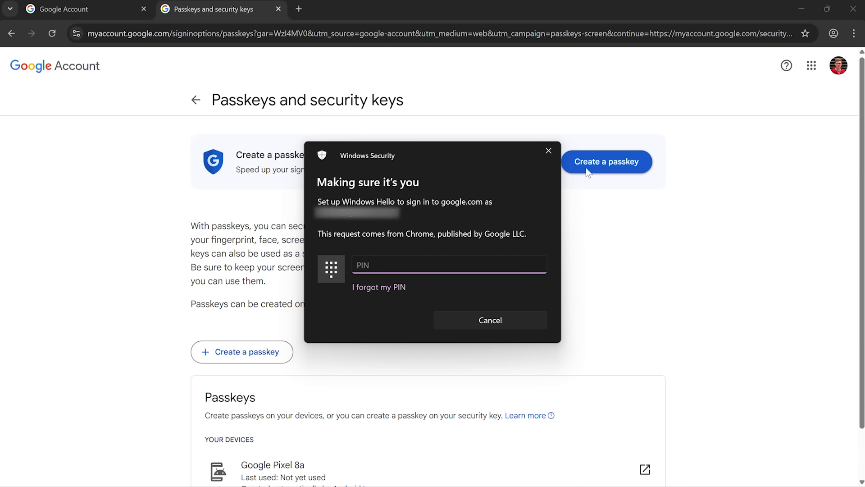
{"action": "left_click", "coordinate": [449, 265]}
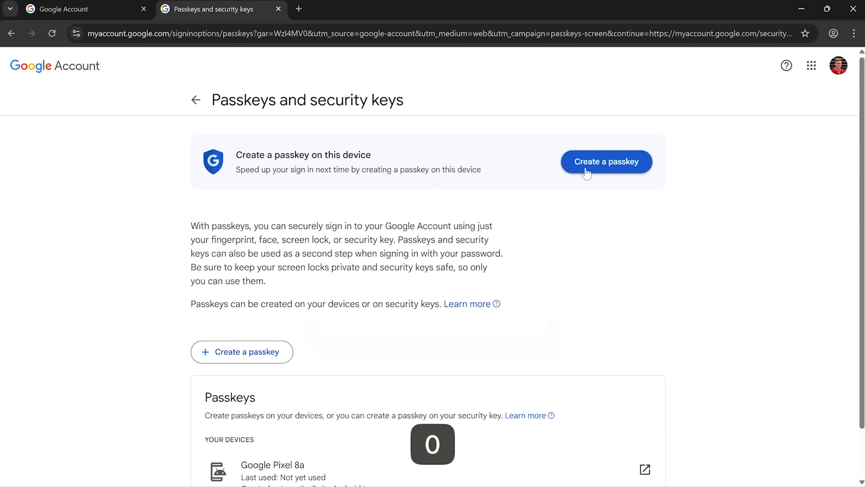
{"action": "left_click", "coordinate": [606, 161]}
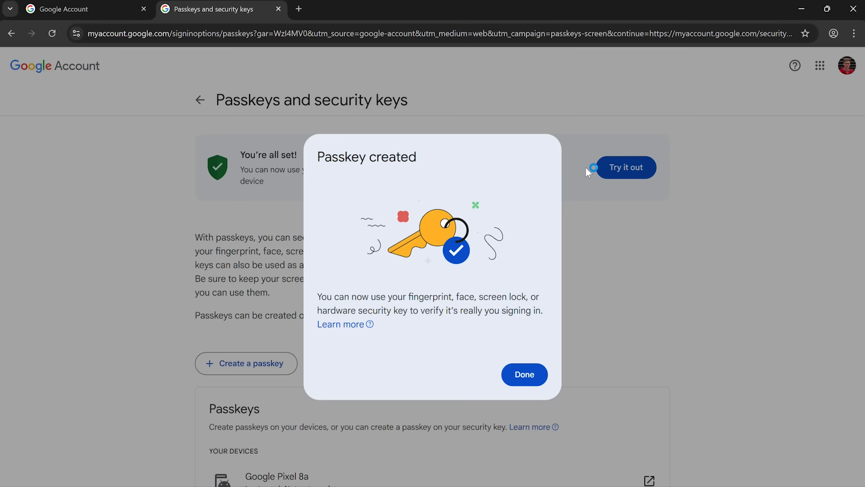
{"action": "mouse_move", "coordinate": [522, 338]}
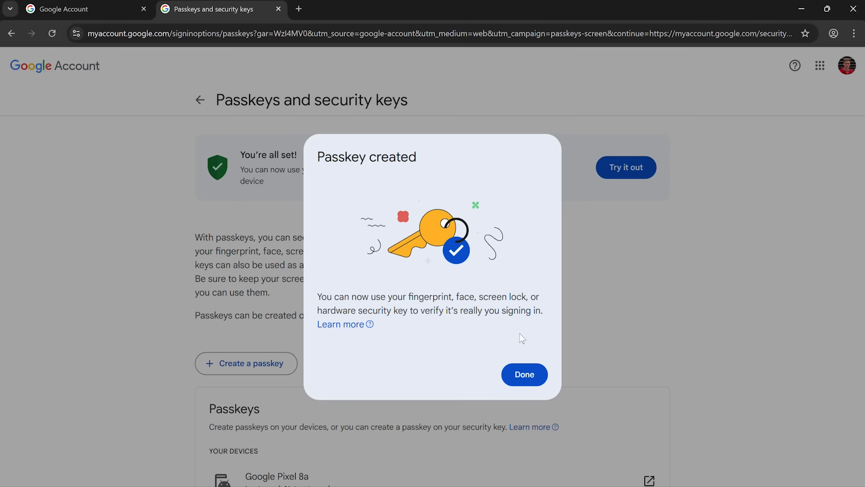
{"action": "left_click", "coordinate": [523, 374]}
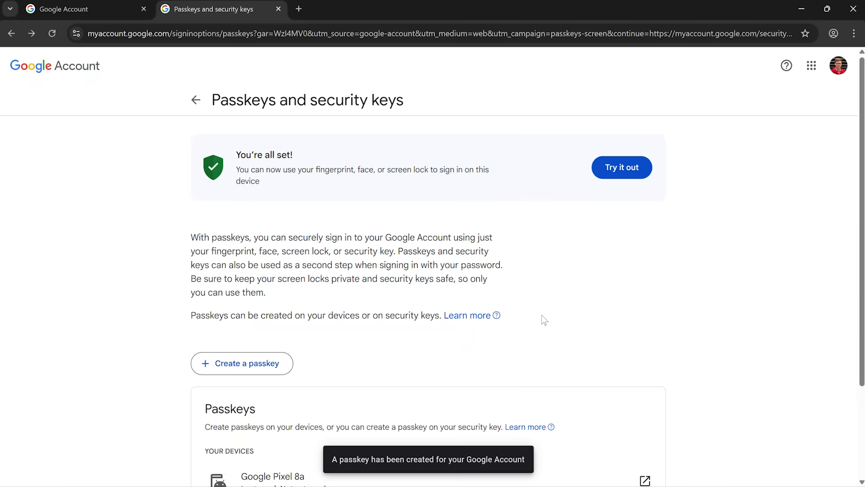
{"action": "left_click", "coordinate": [839, 65]}
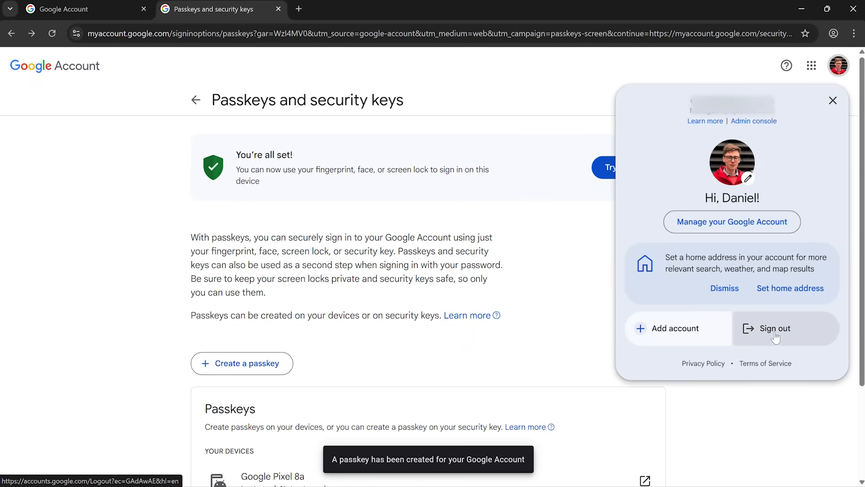
Sign out so the sign-in page asks to confirm identity with the passkey.
{"action": "left_click", "coordinate": [775, 329]}
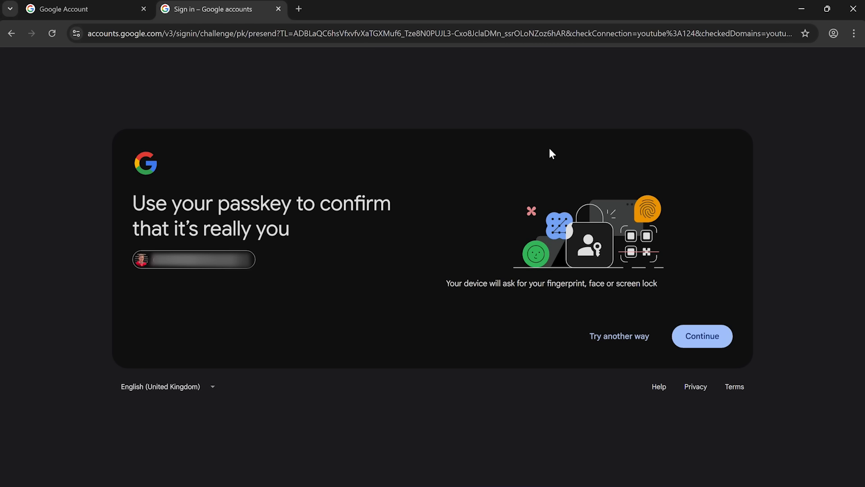
{"action": "mouse_move", "coordinate": [667, 326]}
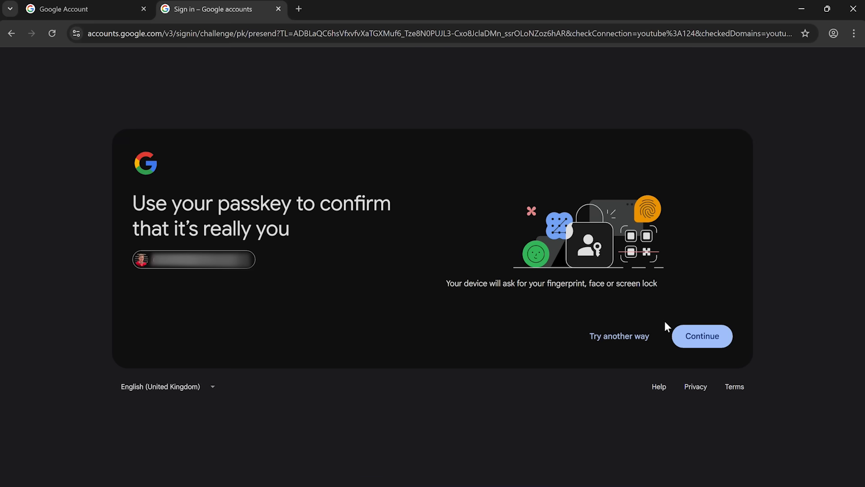
Sign back in with the saved passkey, confirming via Windows Hello PIN.
{"action": "left_click", "coordinate": [702, 336]}
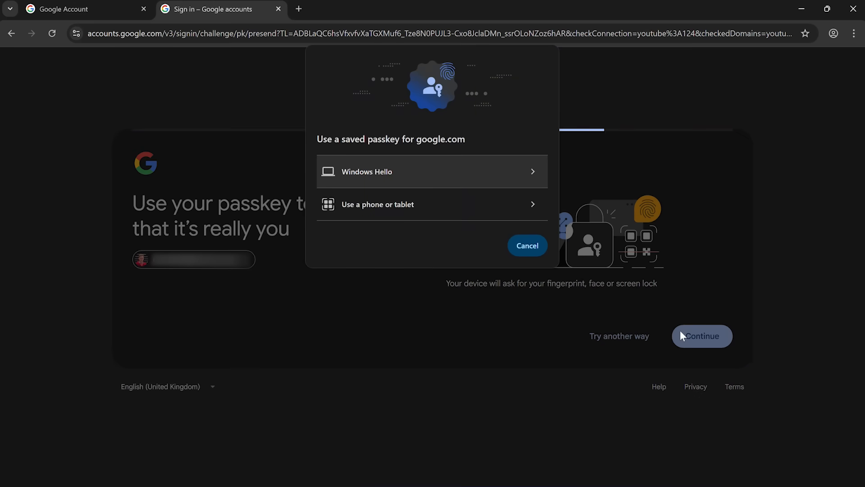
{"action": "mouse_move", "coordinate": [481, 184]}
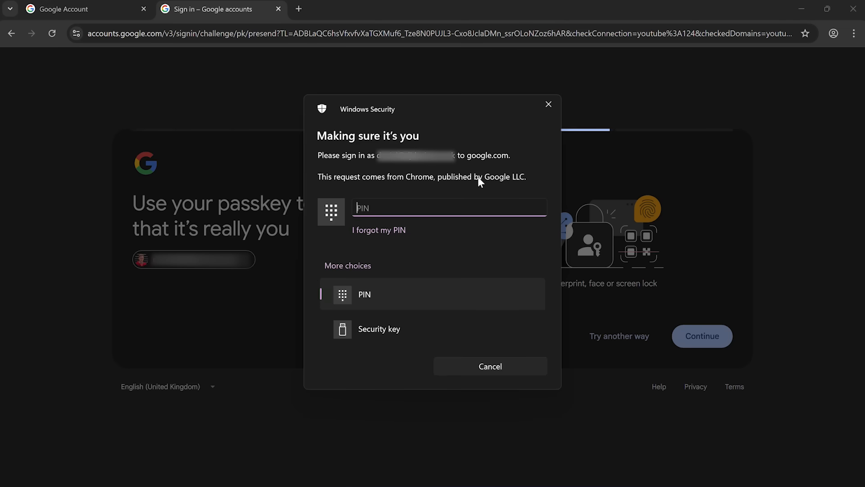
{"action": "left_click", "coordinate": [489, 366]}
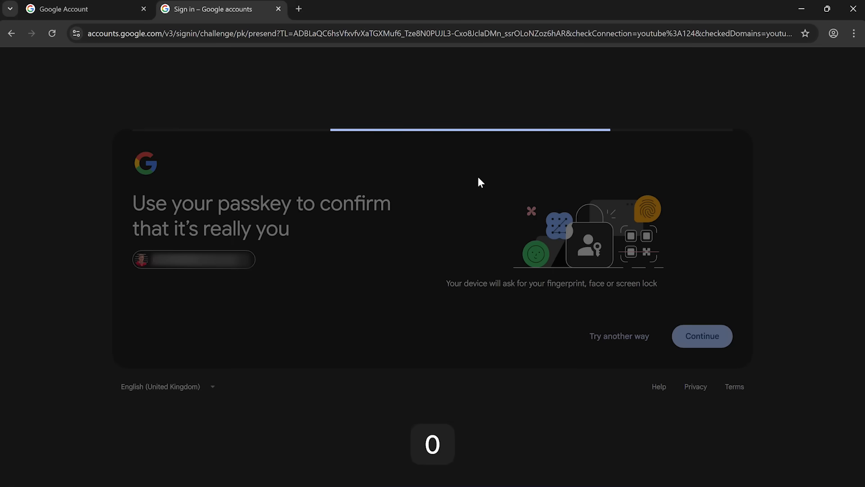
{"action": "left_click", "coordinate": [701, 336]}
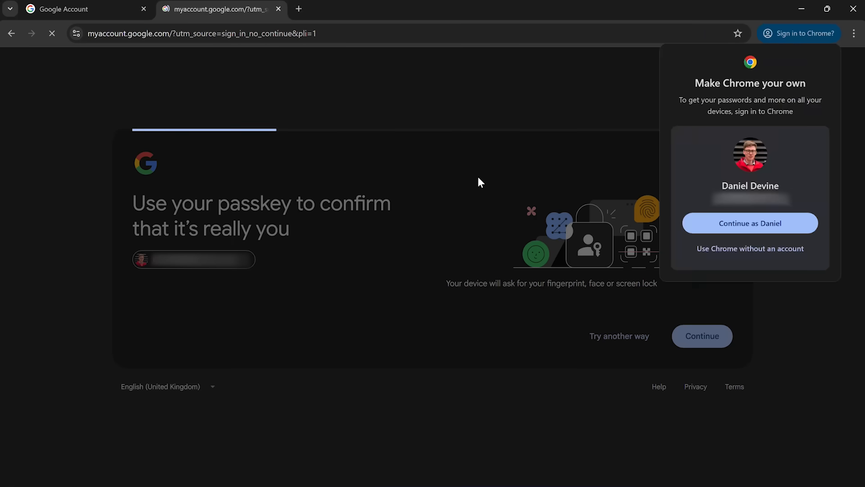